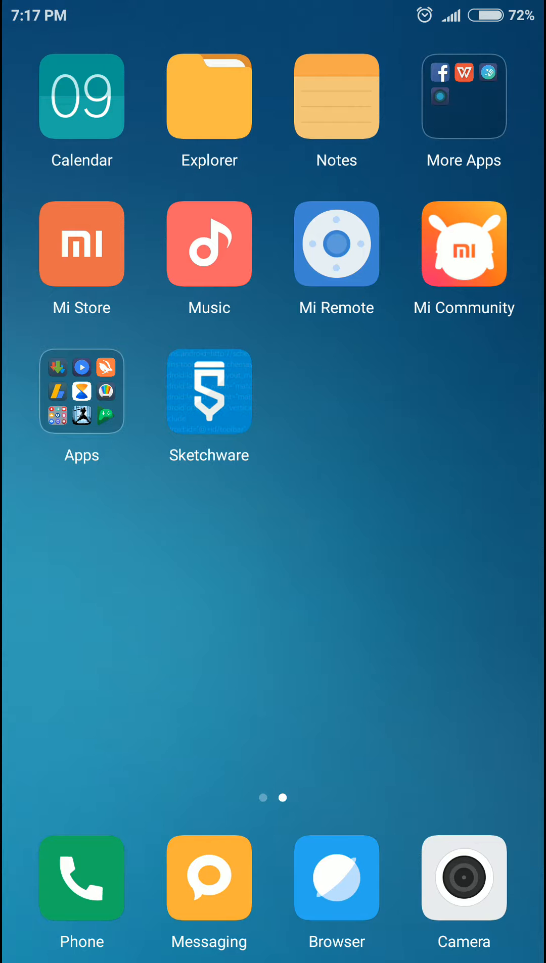
Launch Sketchware from the home screen to reach the My Projects list.
click(209, 392)
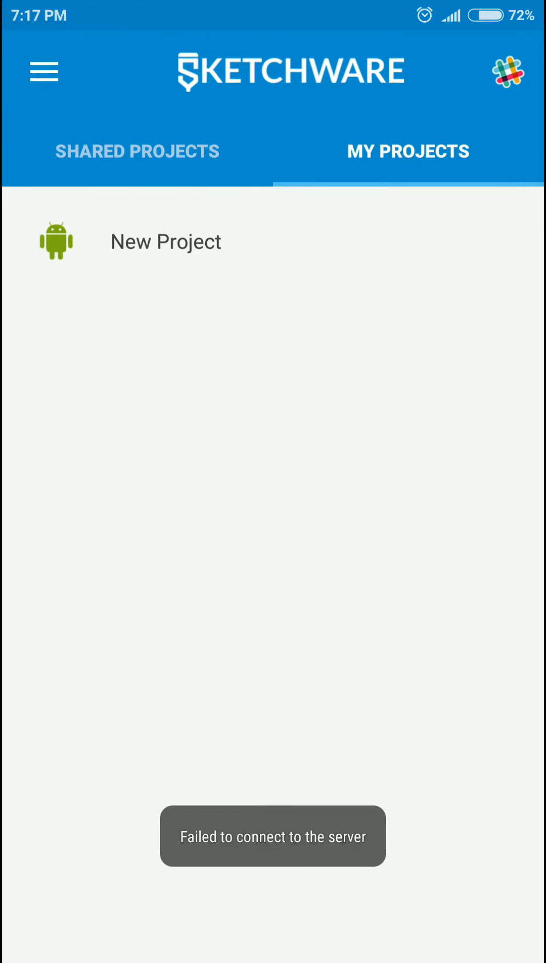
Create a new project named Toast with package com.toast and save its settings.
click(166, 240)
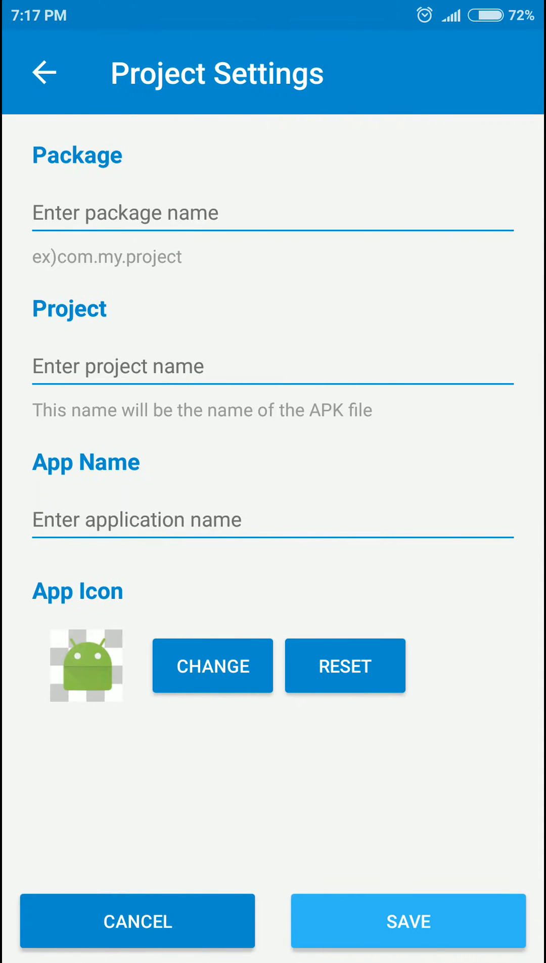
text(com.)
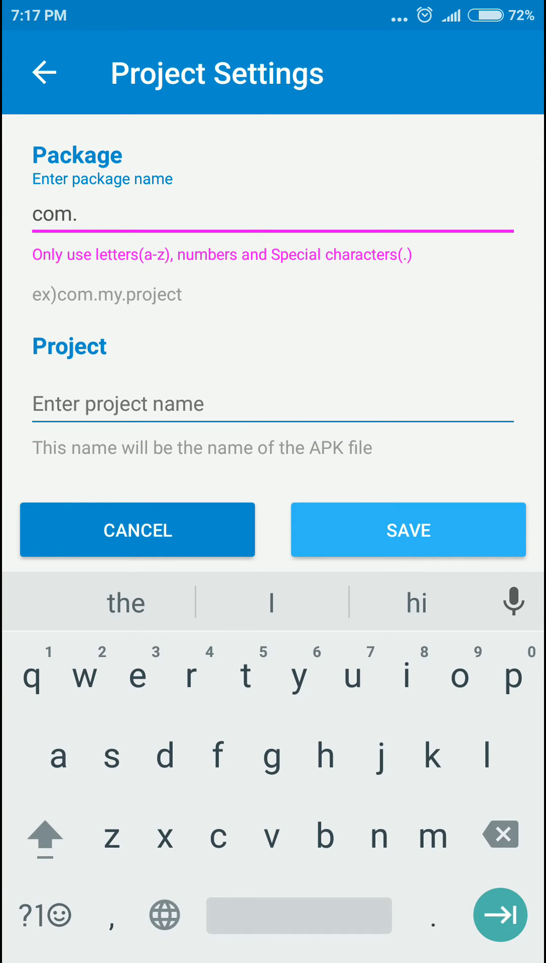
text(tpast)
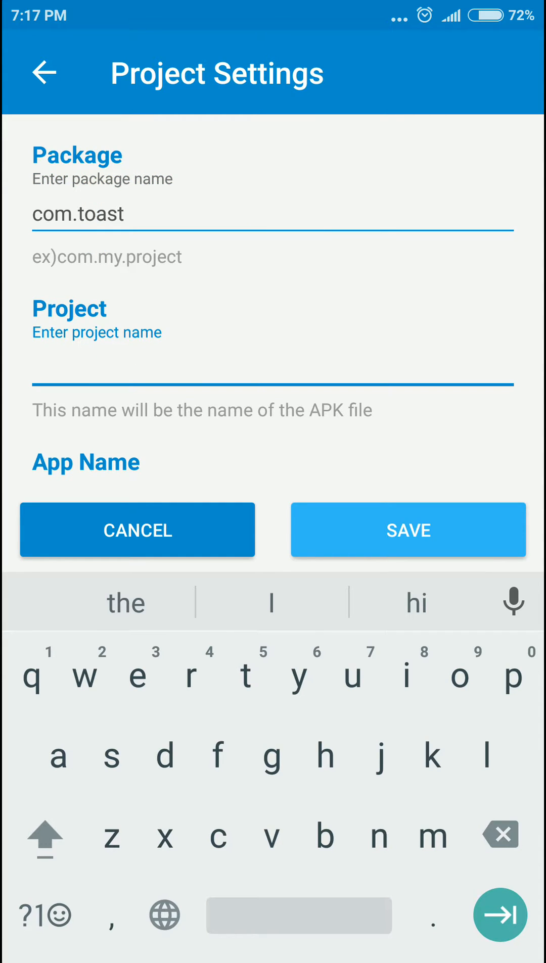
text(Toast)
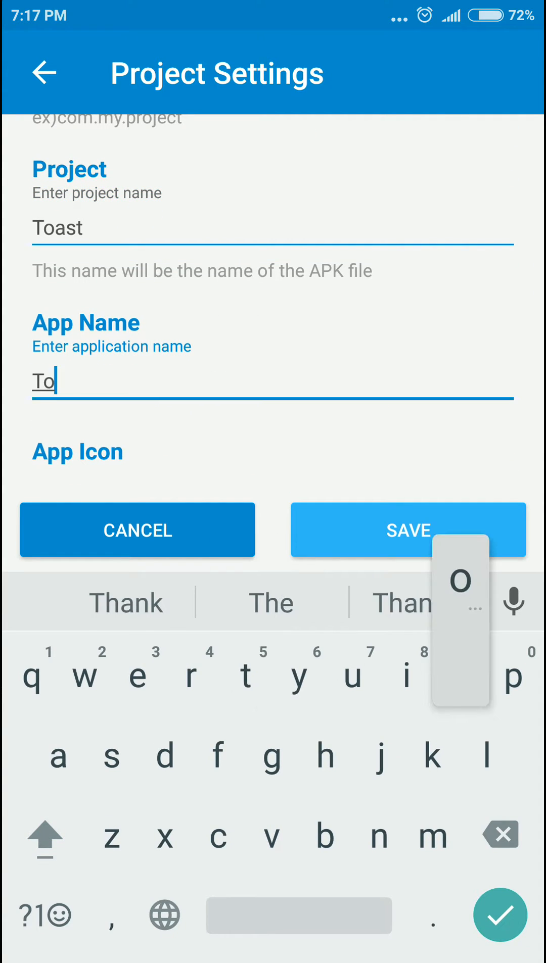
text(ast)
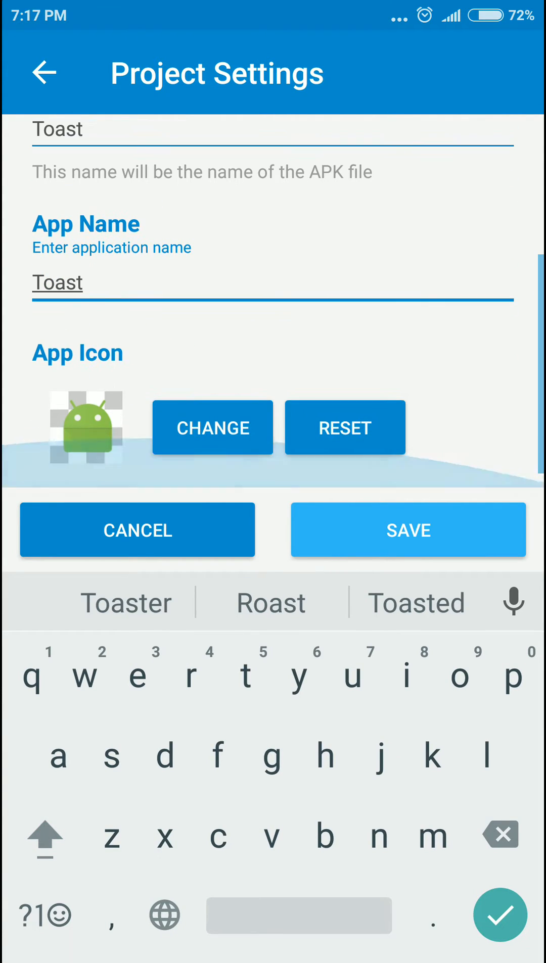
click(407, 530)
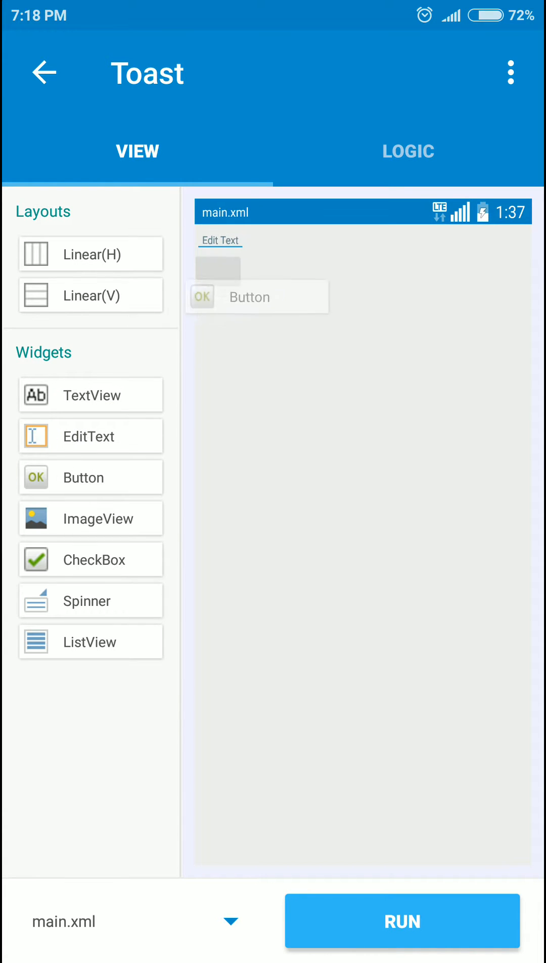
Set the button's layout_width to match_parent and switch to the logic events list.
click(219, 241)
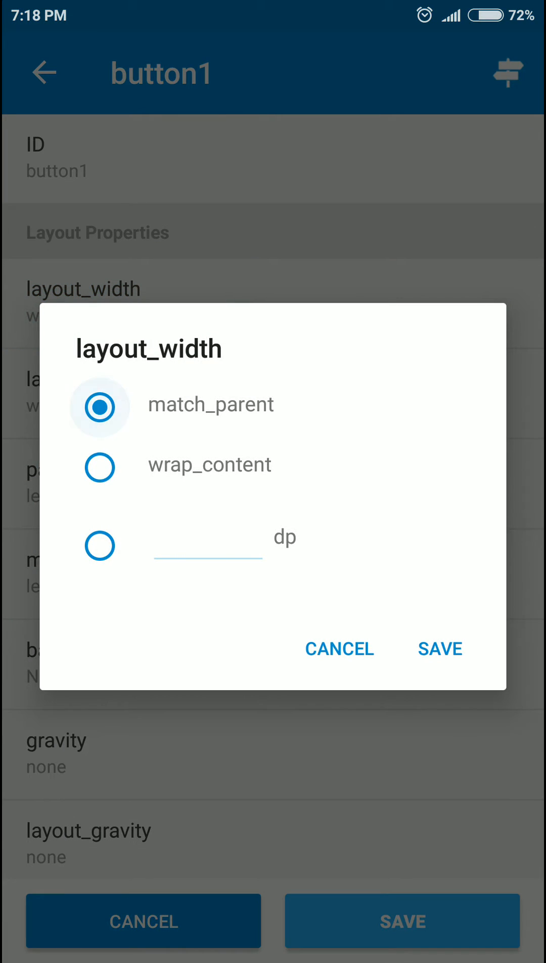
click(338, 649)
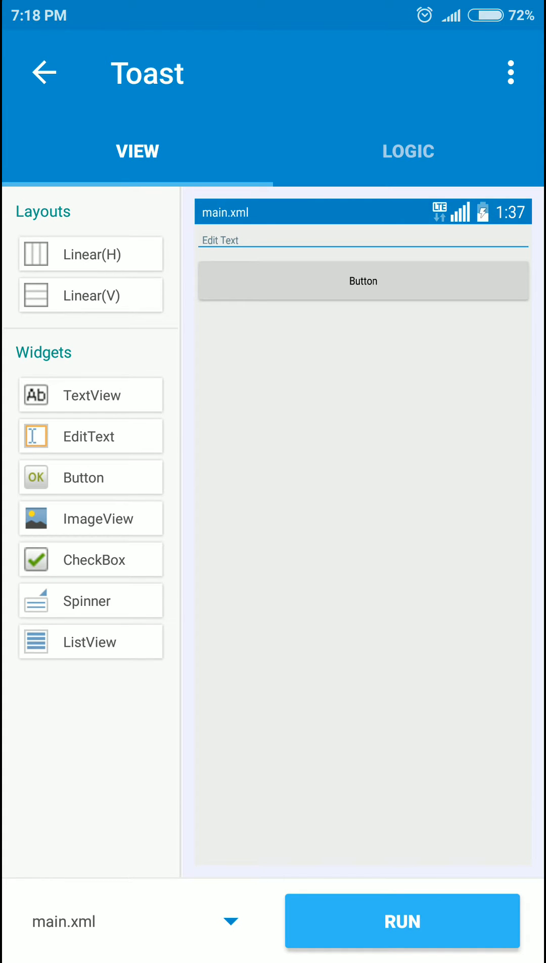
click(363, 281)
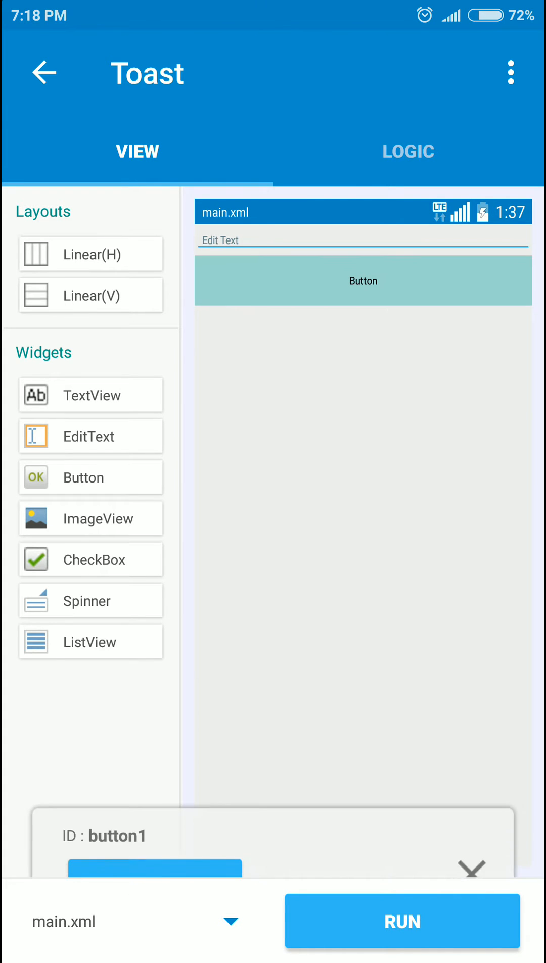
click(408, 151)
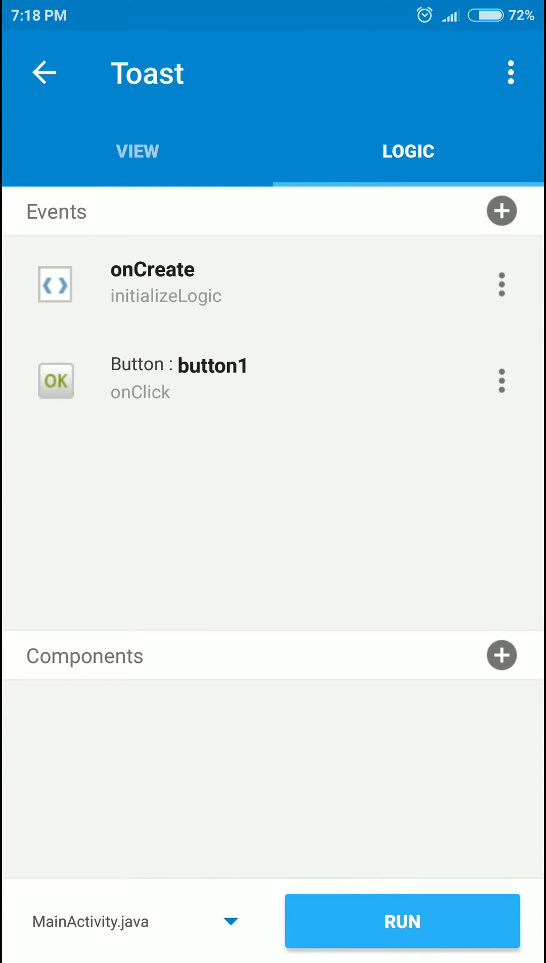
Add a showMessage function block to the button1 onClick event.
click(178, 380)
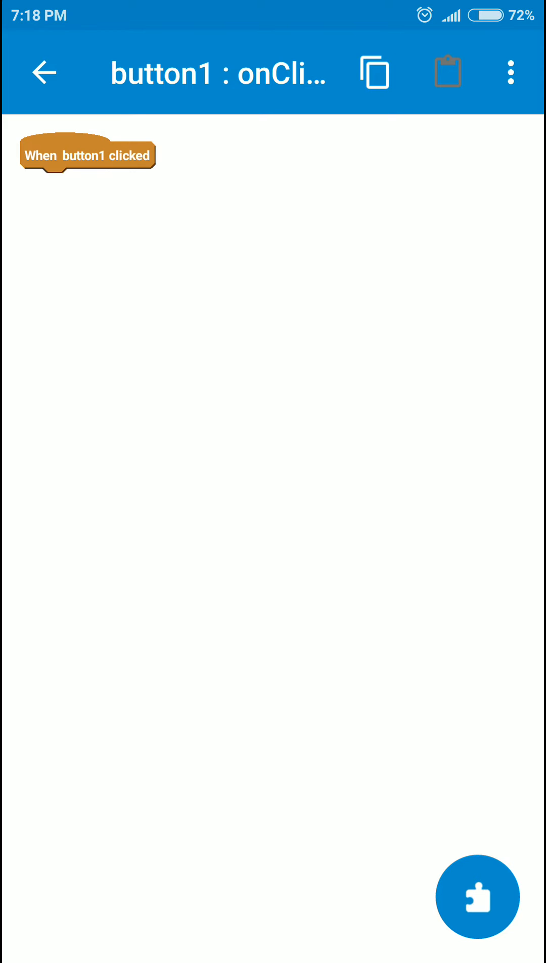
click(477, 896)
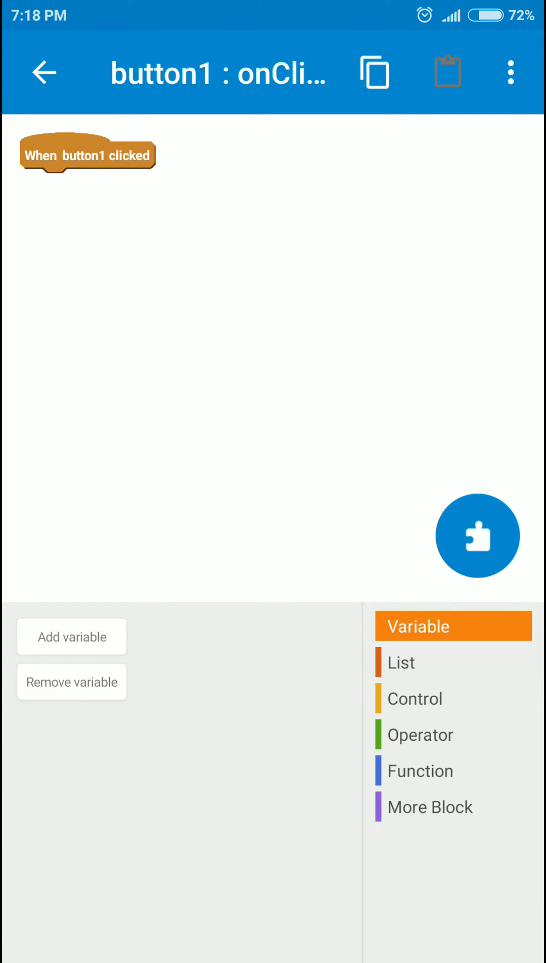
click(453, 770)
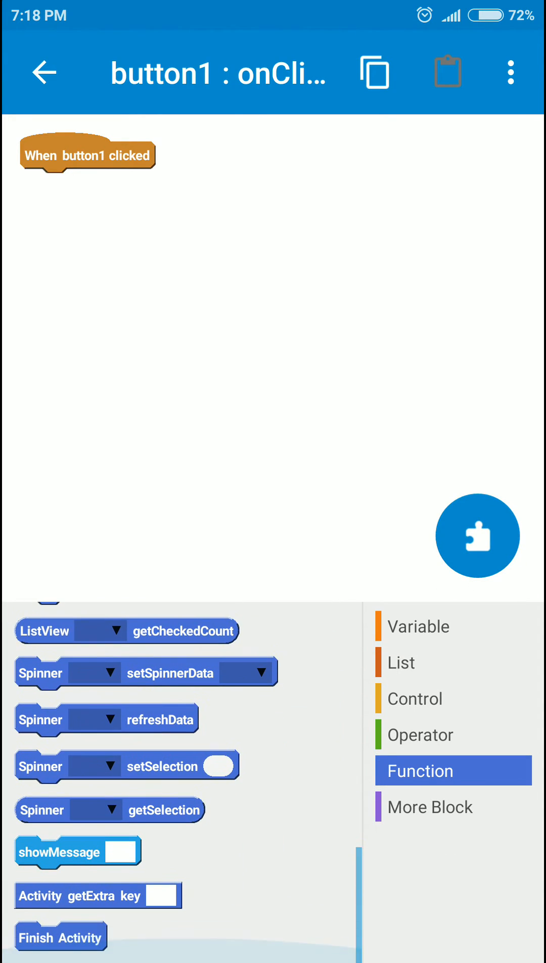
scroll(up, 3)
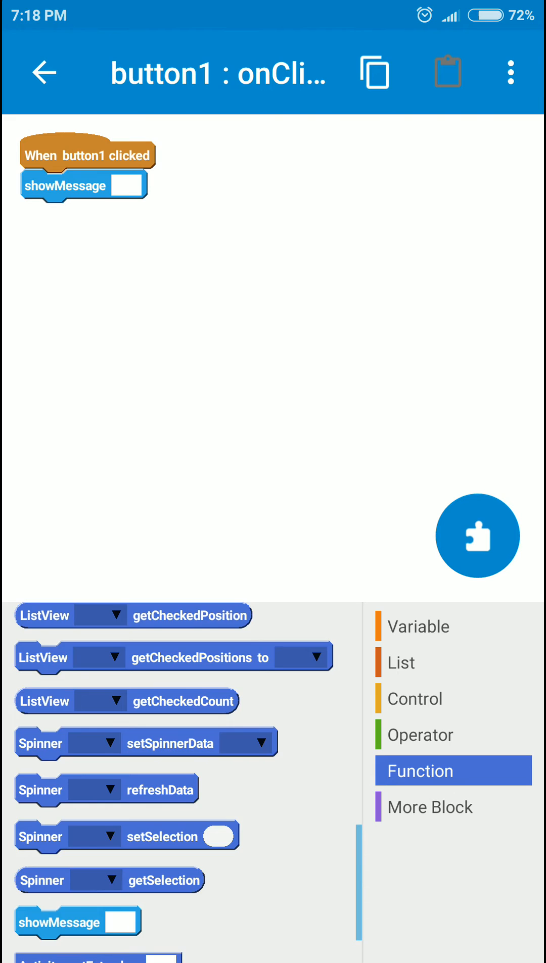
scroll(up, 3)
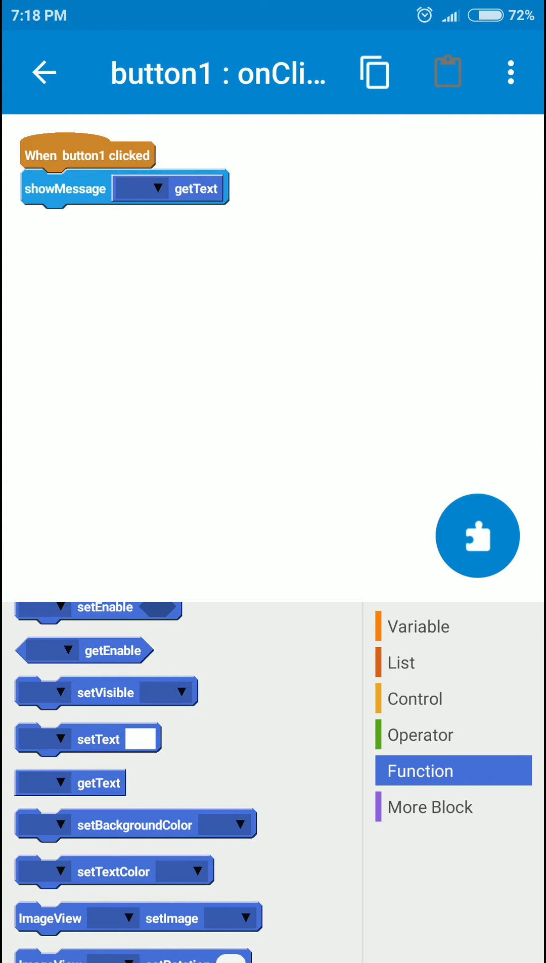
Feed showMessage the getText of edittext1 and return to the events list.
click(159, 188)
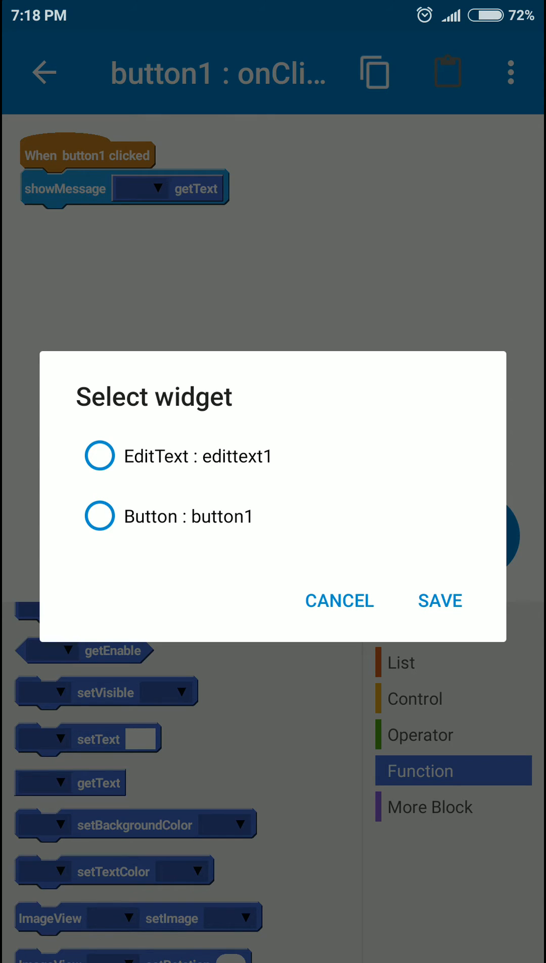
click(440, 600)
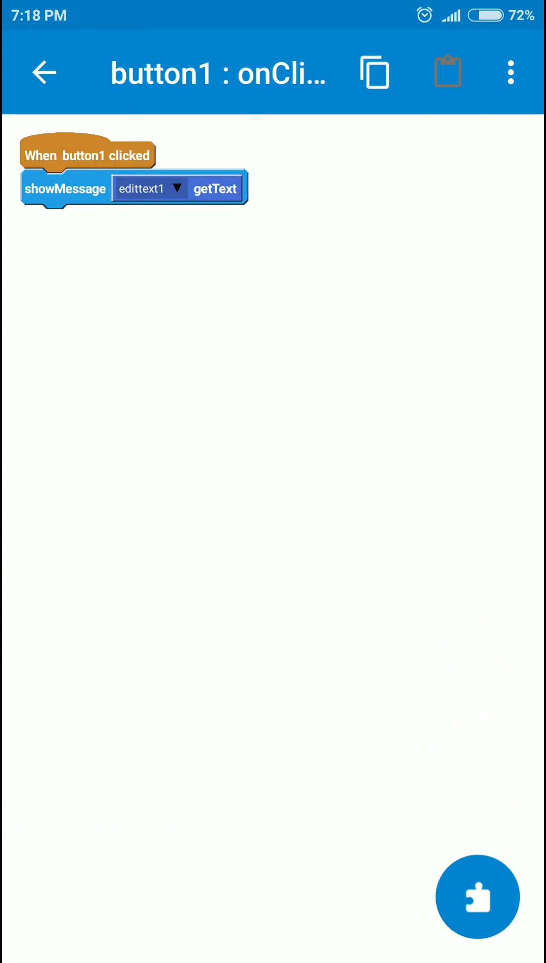
click(45, 73)
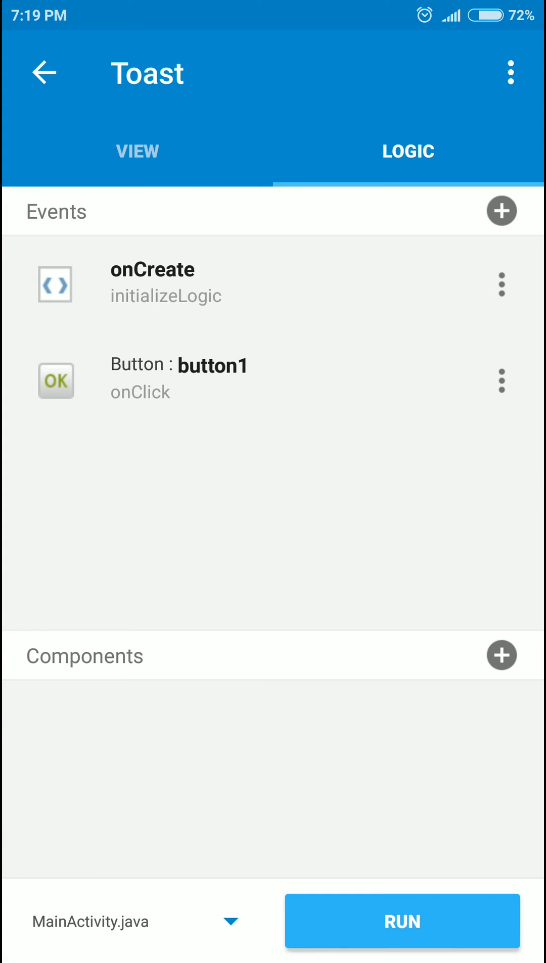
Run the Toast project, install the built APK and launch the app.
click(402, 921)
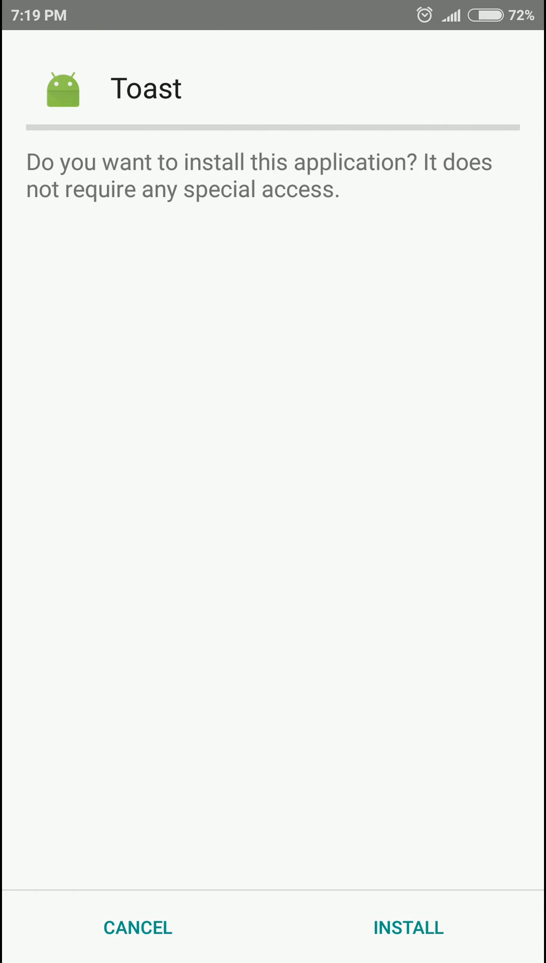
click(407, 928)
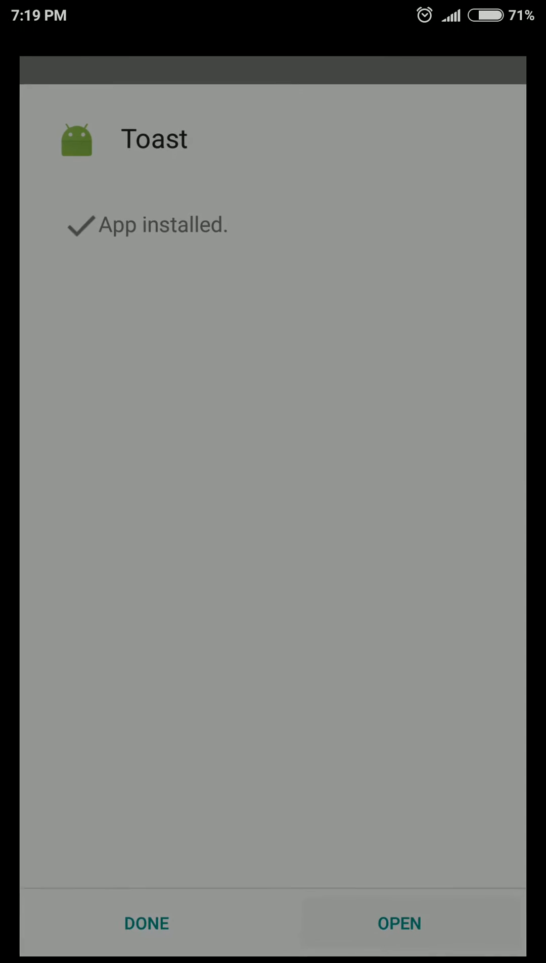
click(398, 923)
text(My Message)
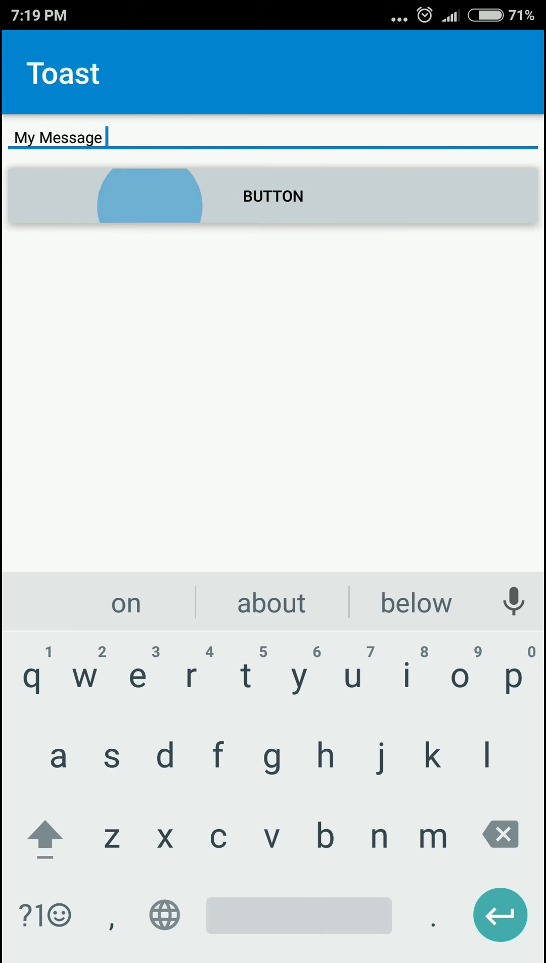
Show toasts for My Message and then Hello world by tapping the button.
click(272, 196)
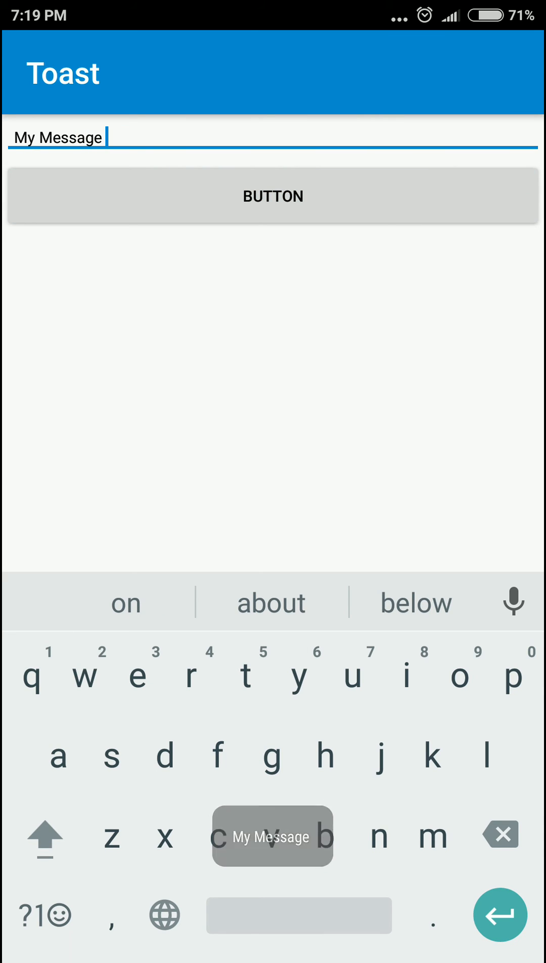
click(499, 835)
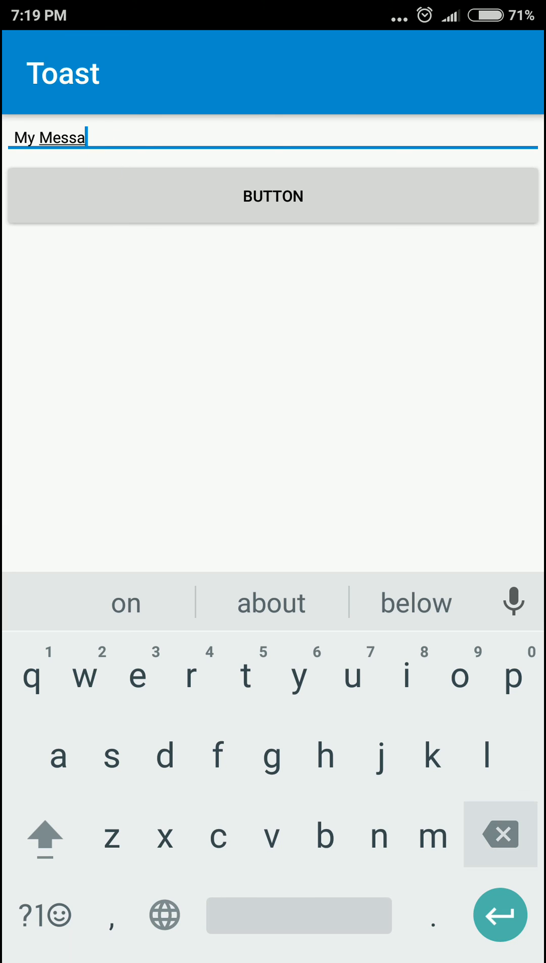
click(459, 677)
text(Hello world)
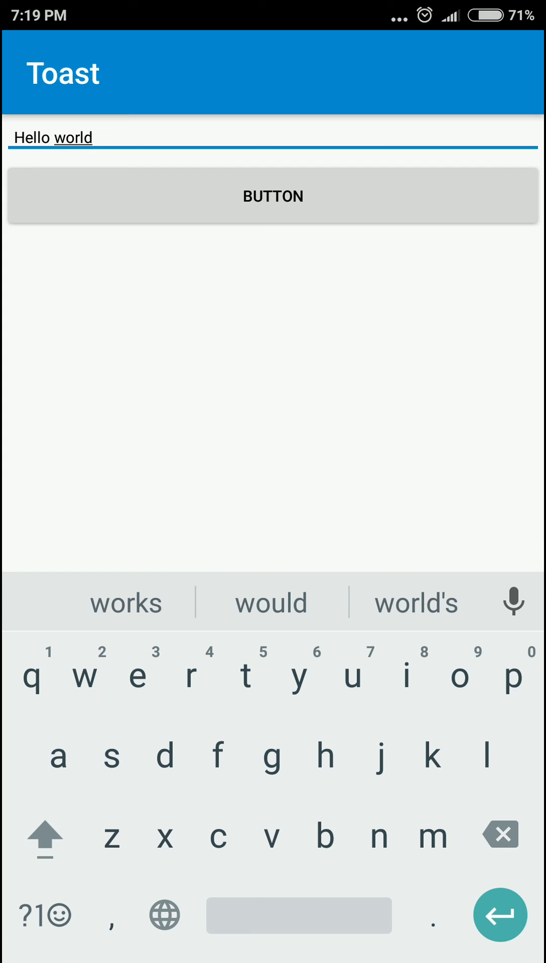
click(272, 196)
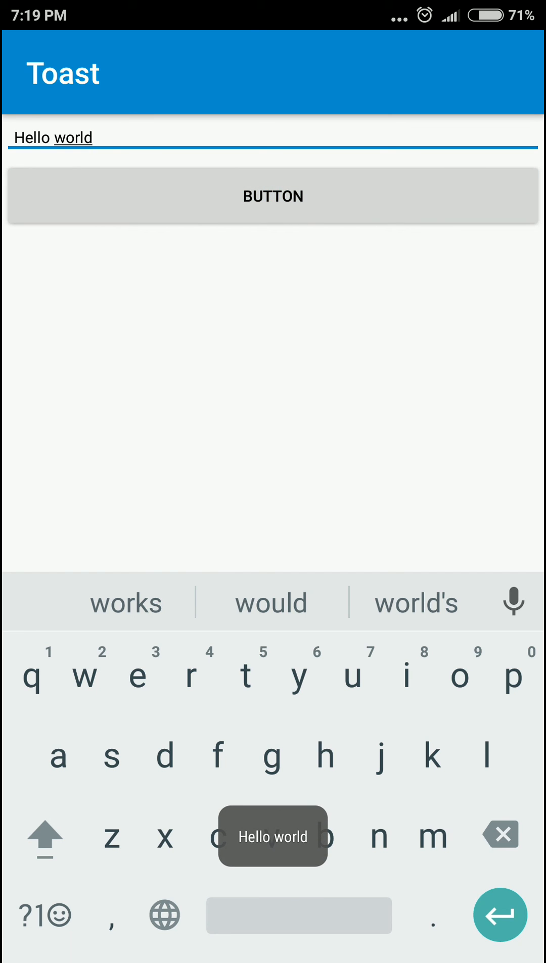